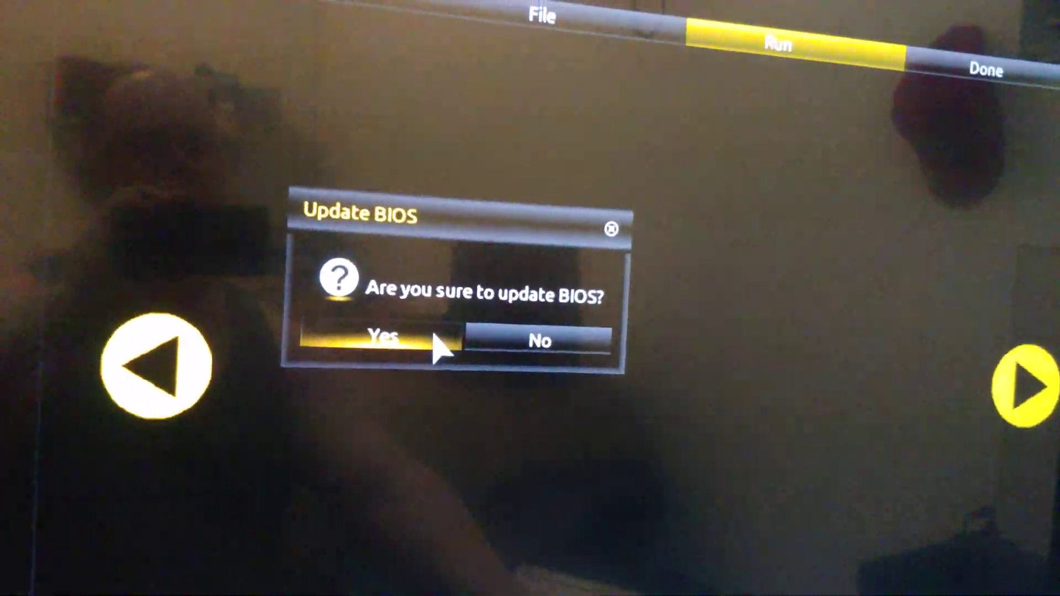
- Answer Yes to 'Are you sure to update BIOS?' so file verification starts
left_click(384, 340)
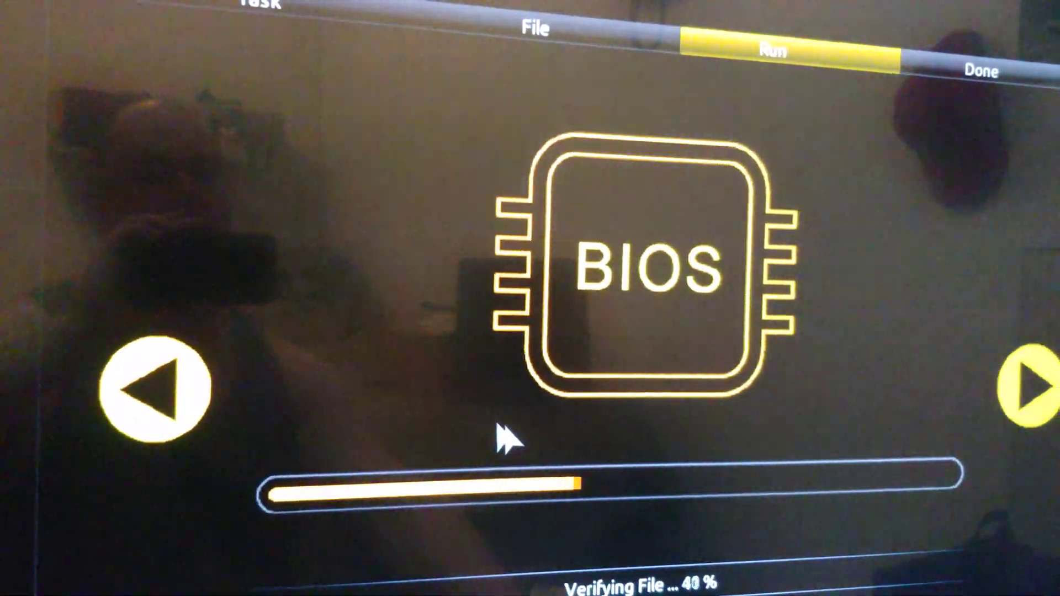